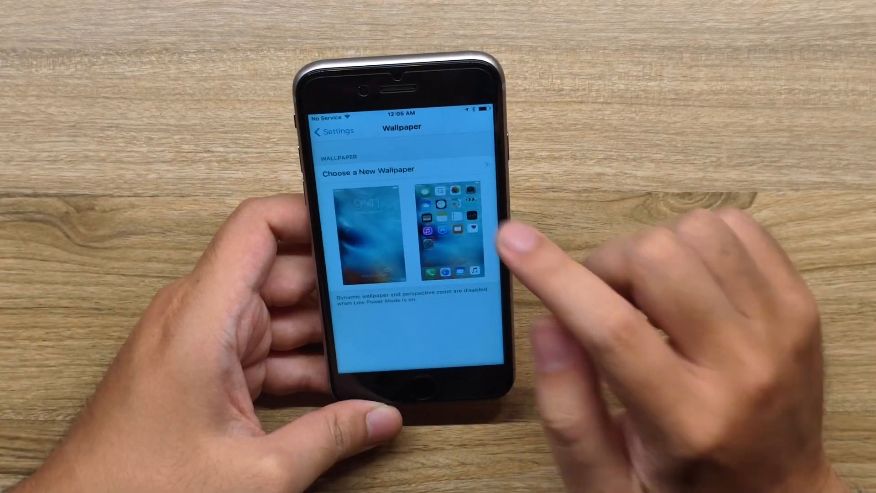
Preview the red-orange fish Live wallpaper from Apple's collection on the lock screen
left_click(402, 171)
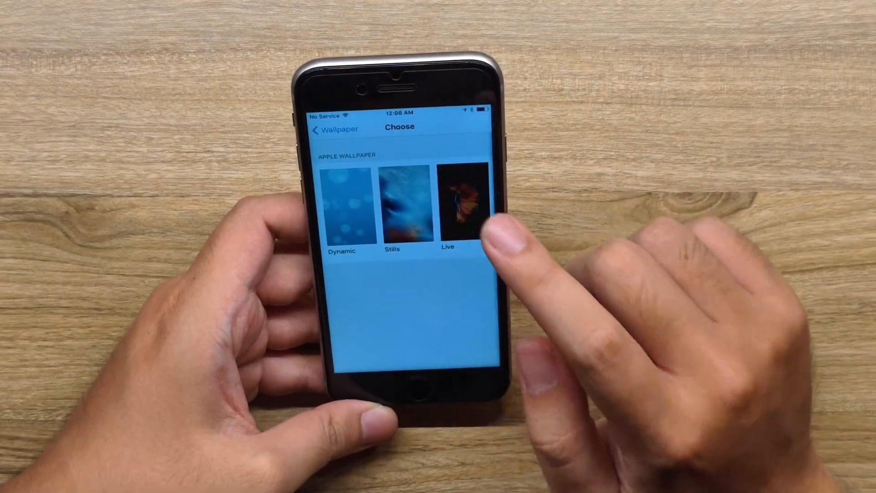
left_click(462, 203)
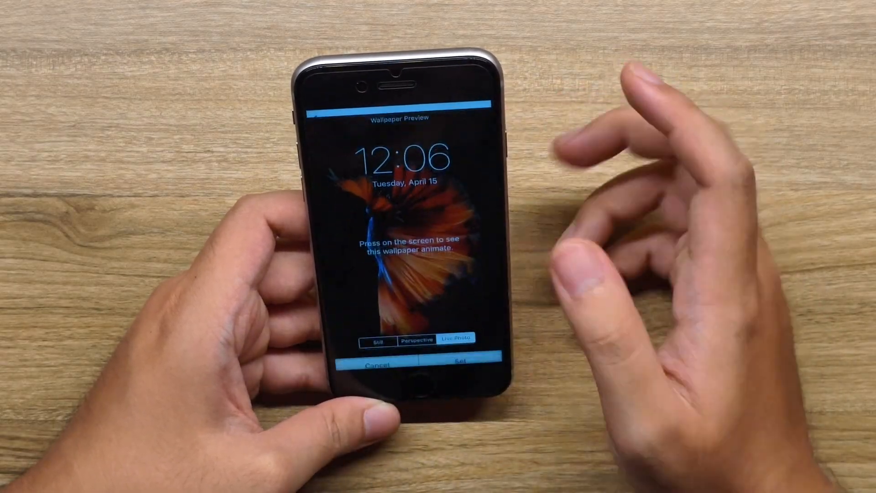